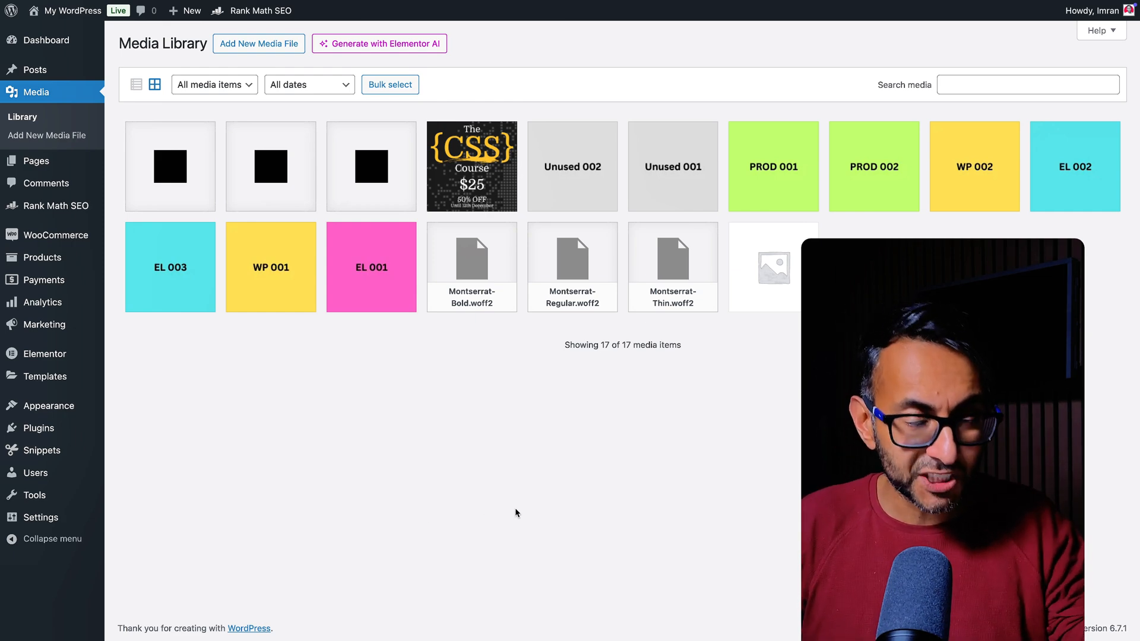
mouse_move(513, 518)
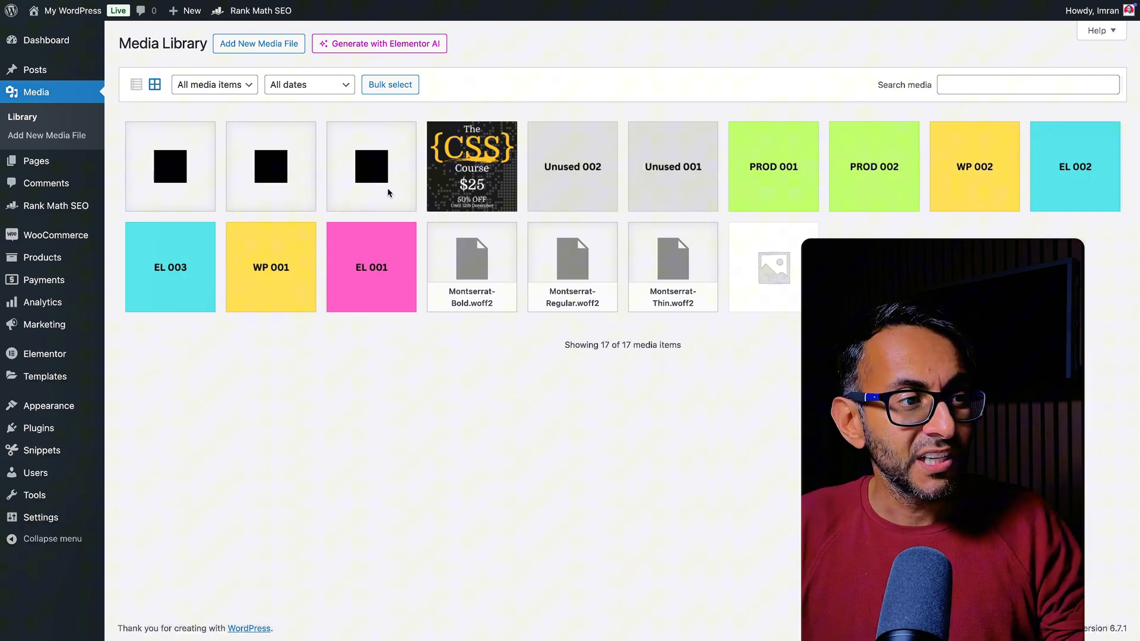
mouse_move(331, 193)
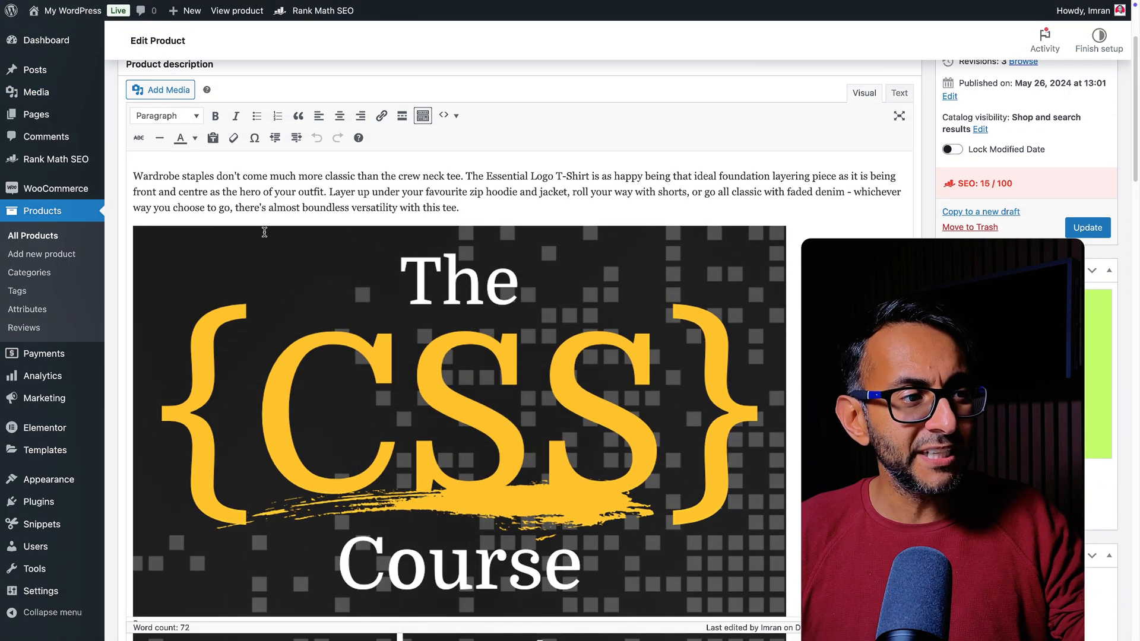
Save the Highlight Unused Images snippet and go back to the Media Library of 17 items
scroll("down", 3)
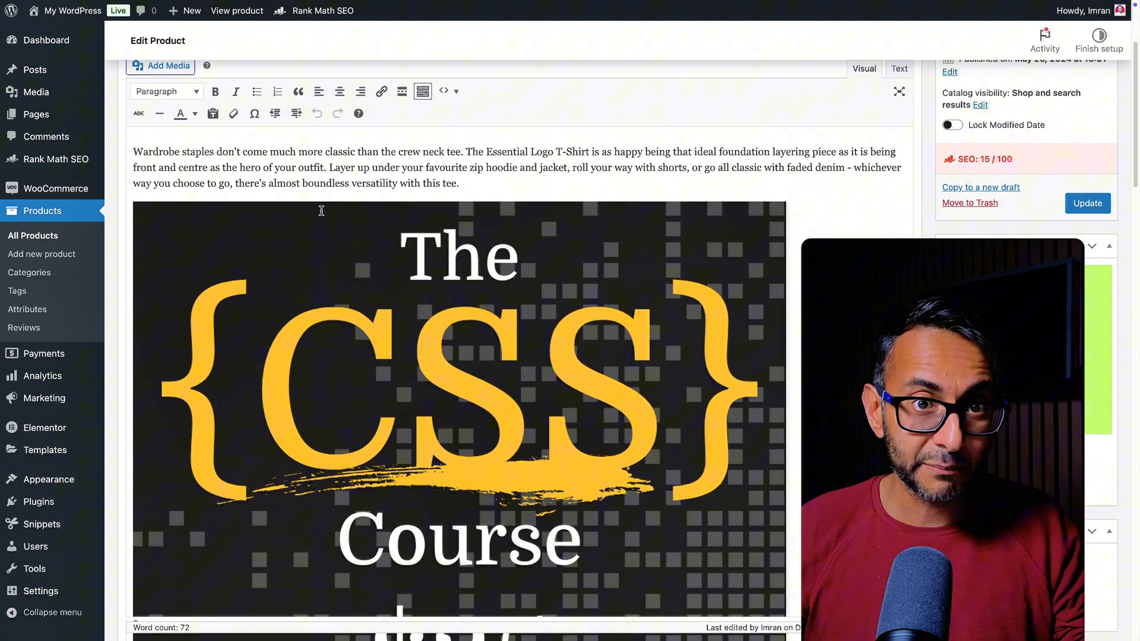
scroll("down", 3)
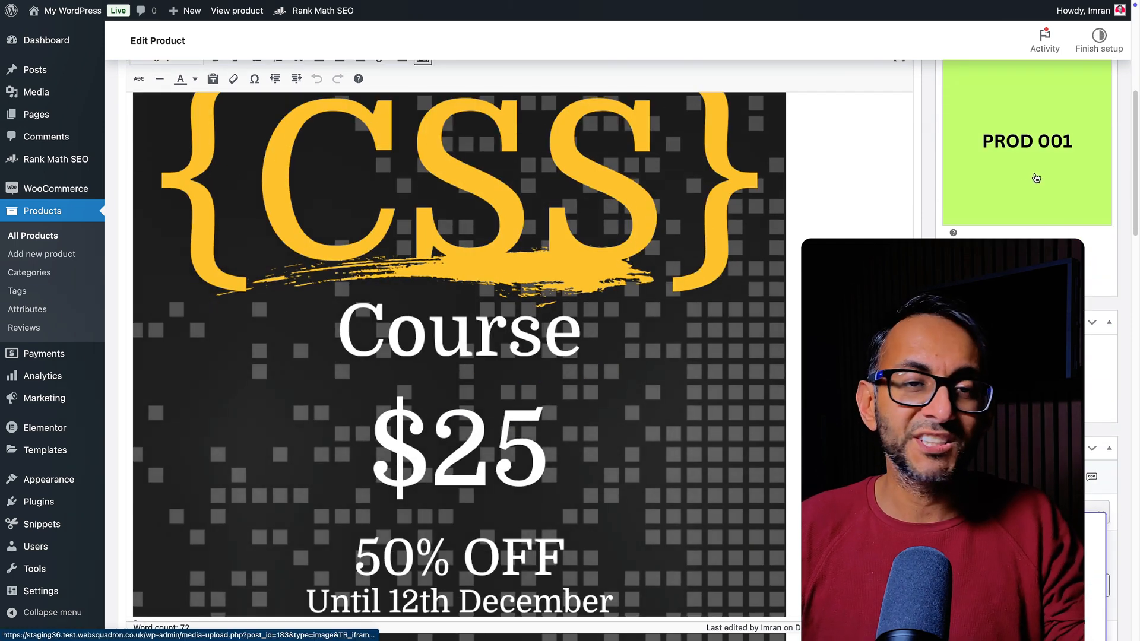
scroll("down", 3)
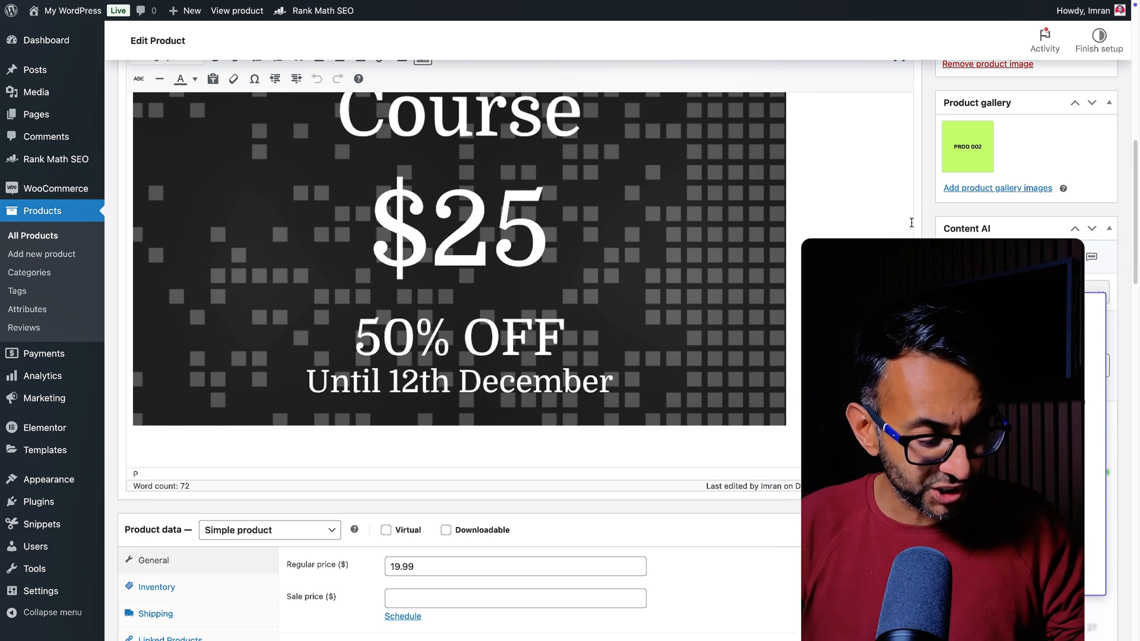
left_click(552, 12)
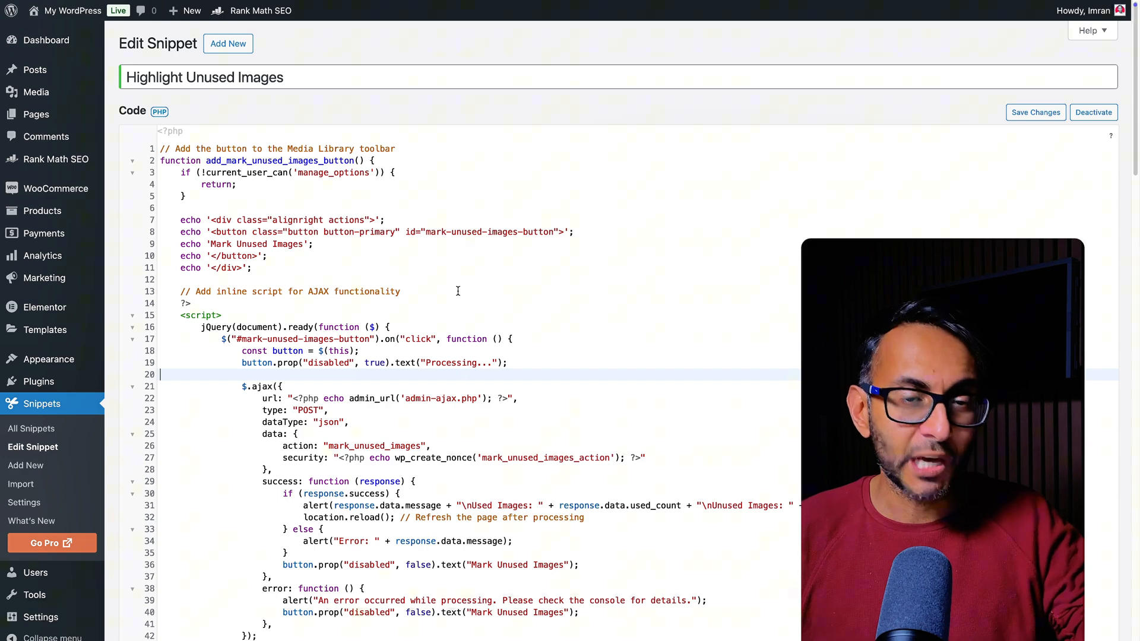
scroll("down", 3)
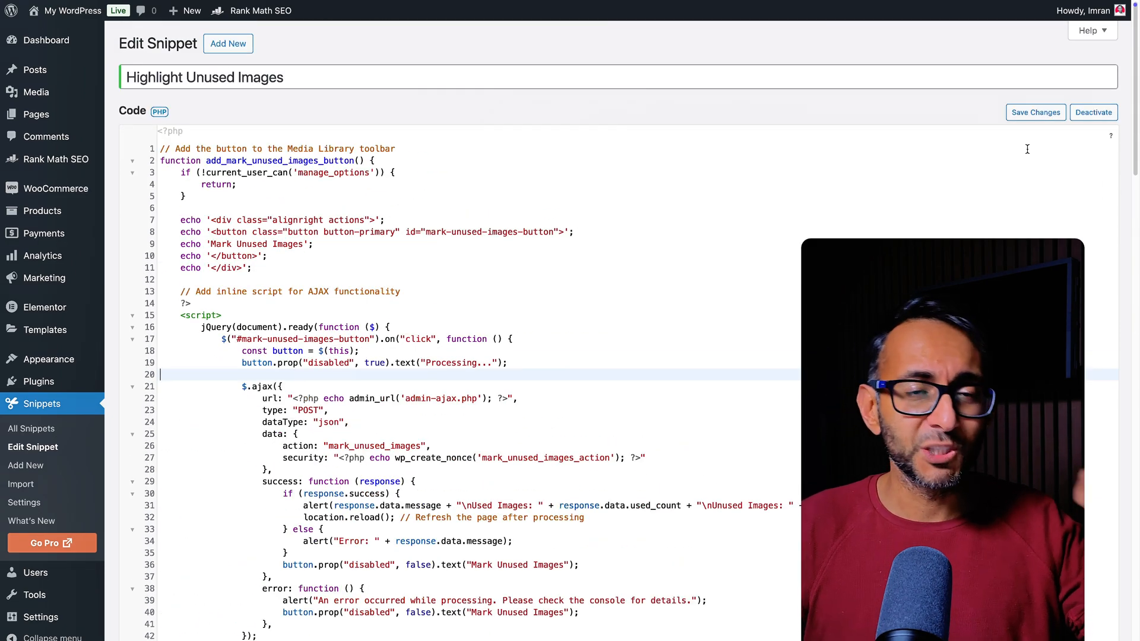
left_click(1034, 112)
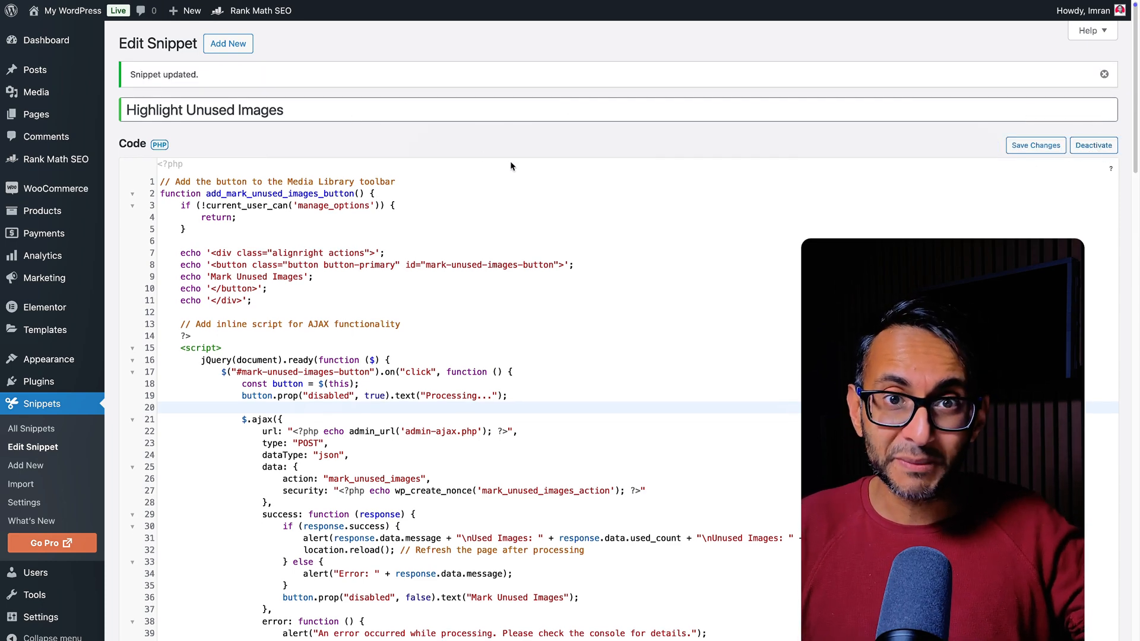
left_click(35, 91)
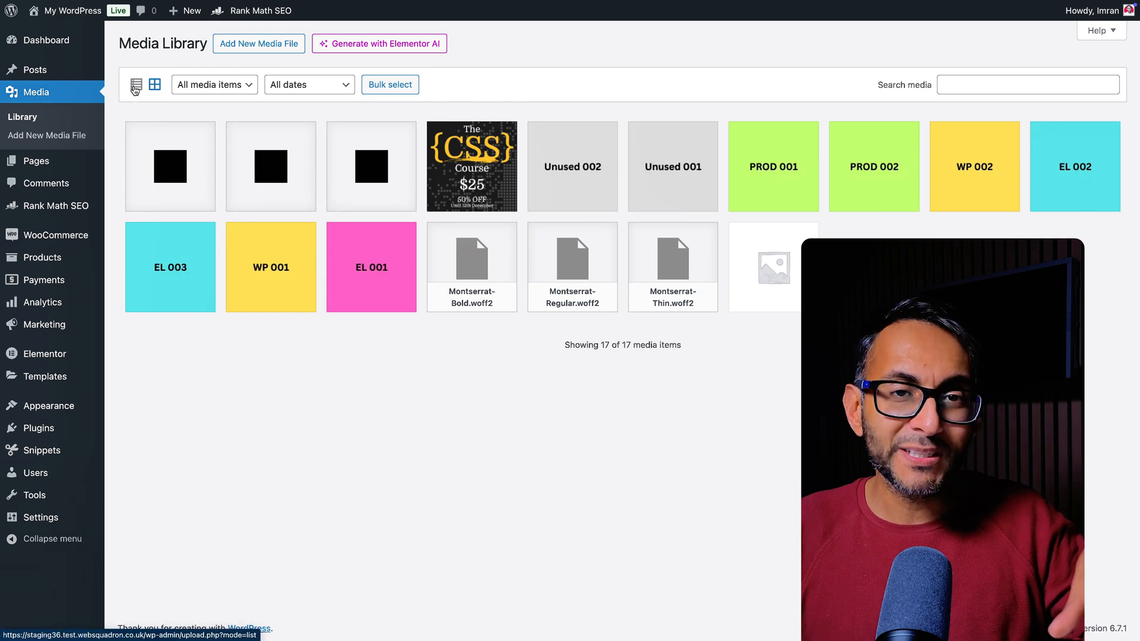
Show the Media Library as a detailed list with authors, attachments and dates
left_click(136, 84)
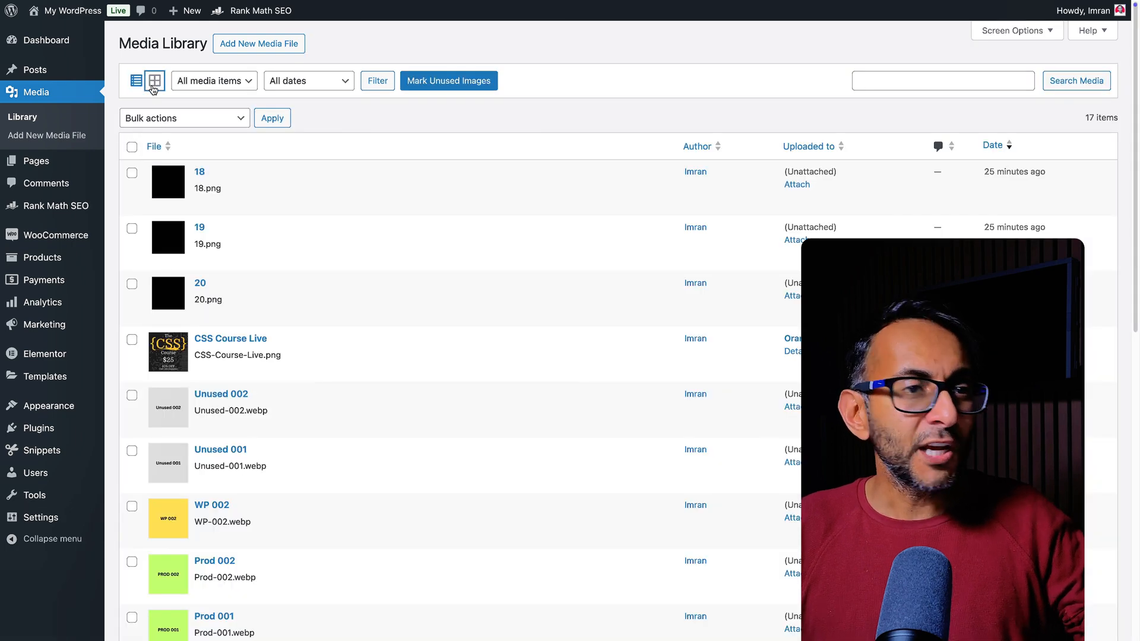
left_click(153, 81)
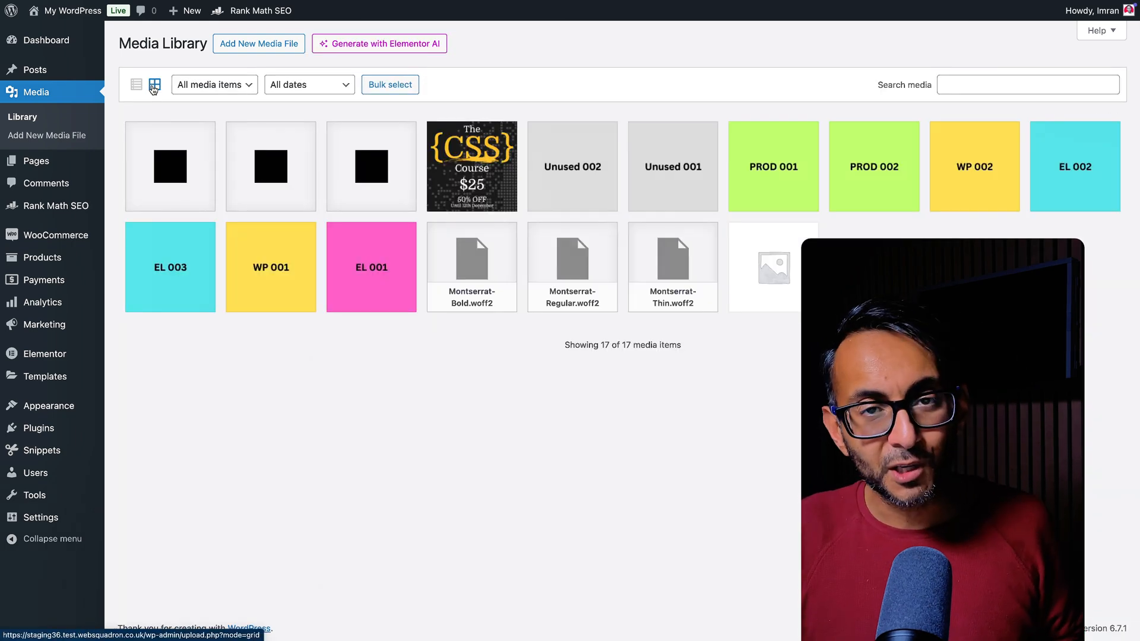
left_click(136, 84)
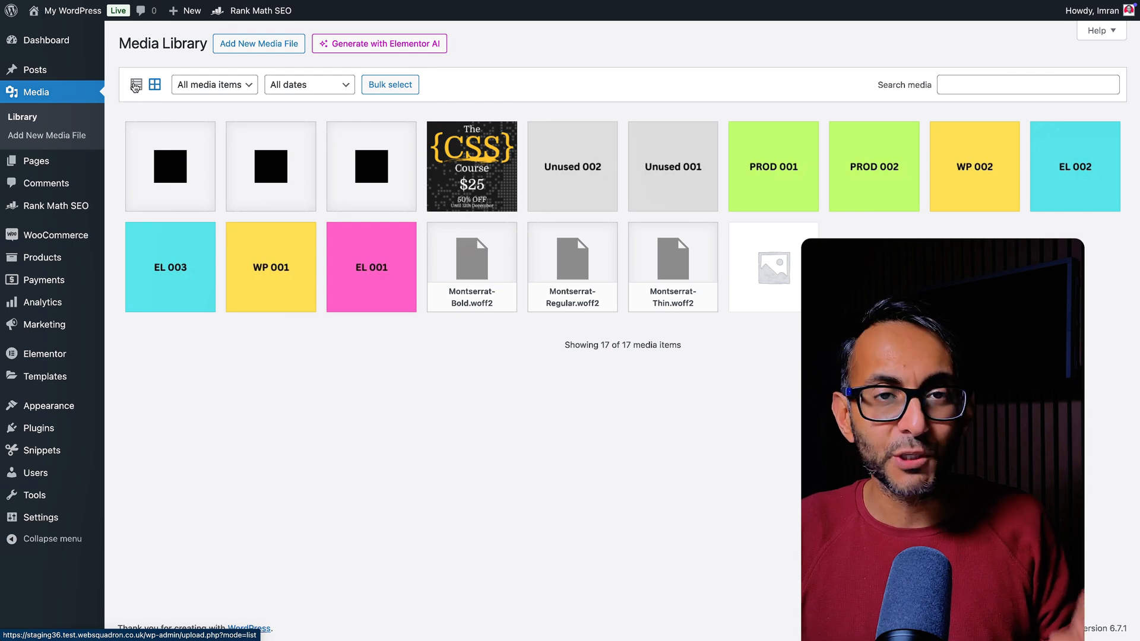
left_click(135, 84)
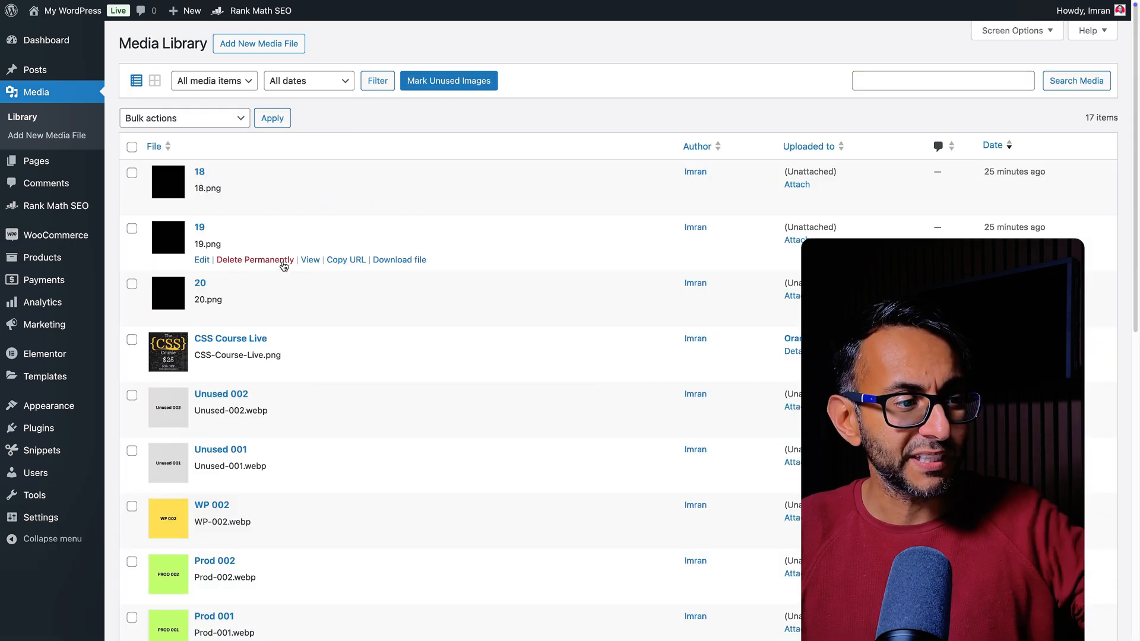
scroll("down", 3)
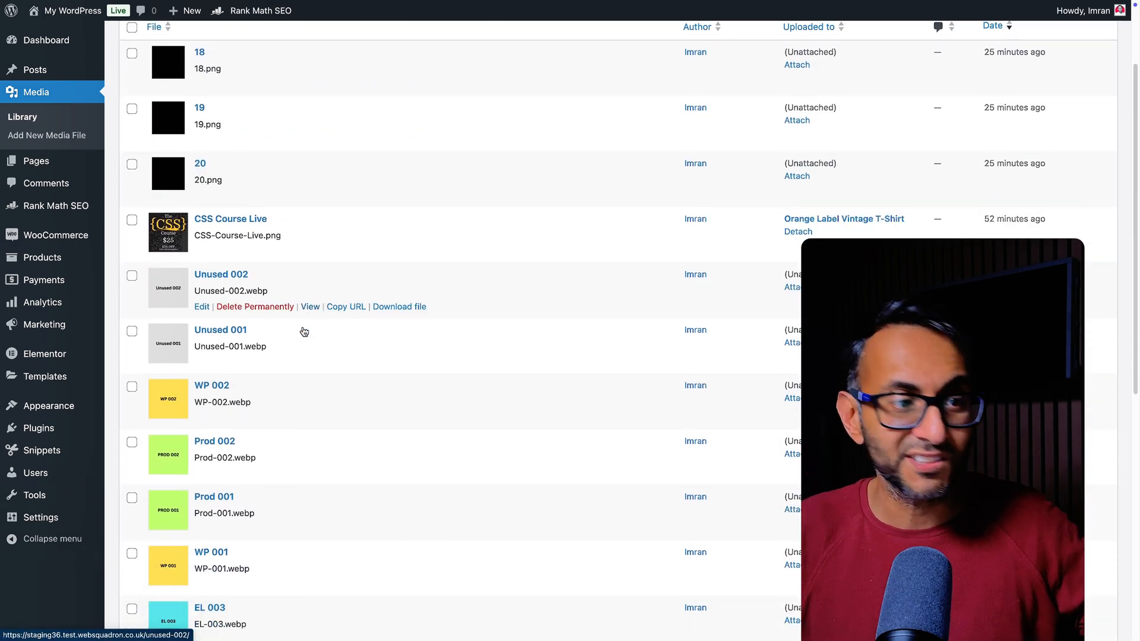
scroll("down", 3)
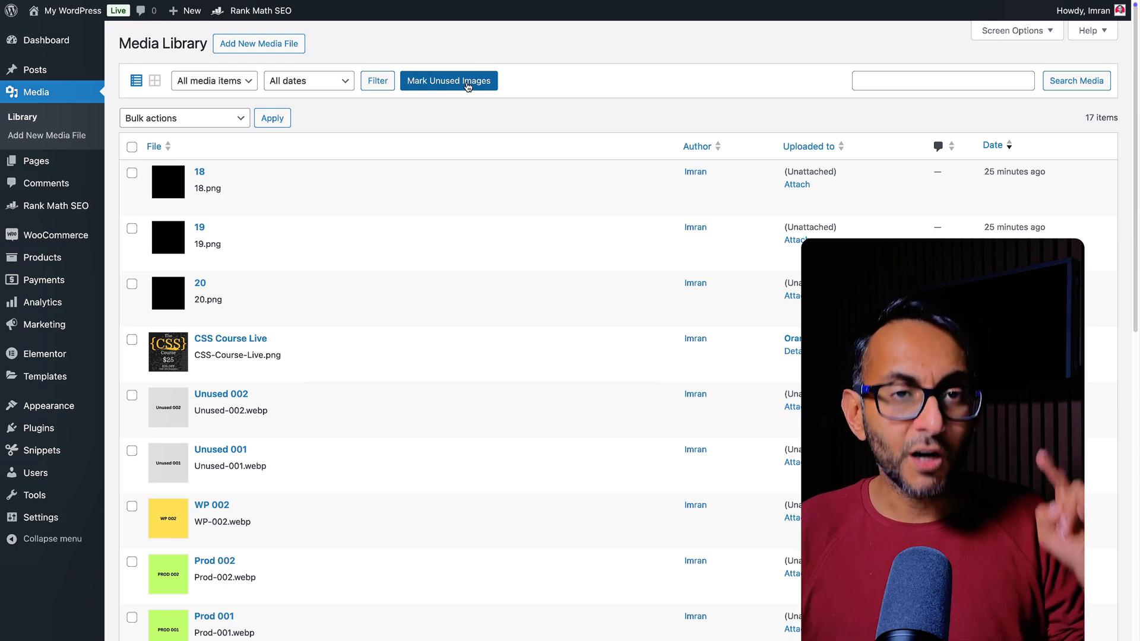
Run Mark Unused Images, reporting 8 used and 6 unused among 17 items
left_click(154, 81)
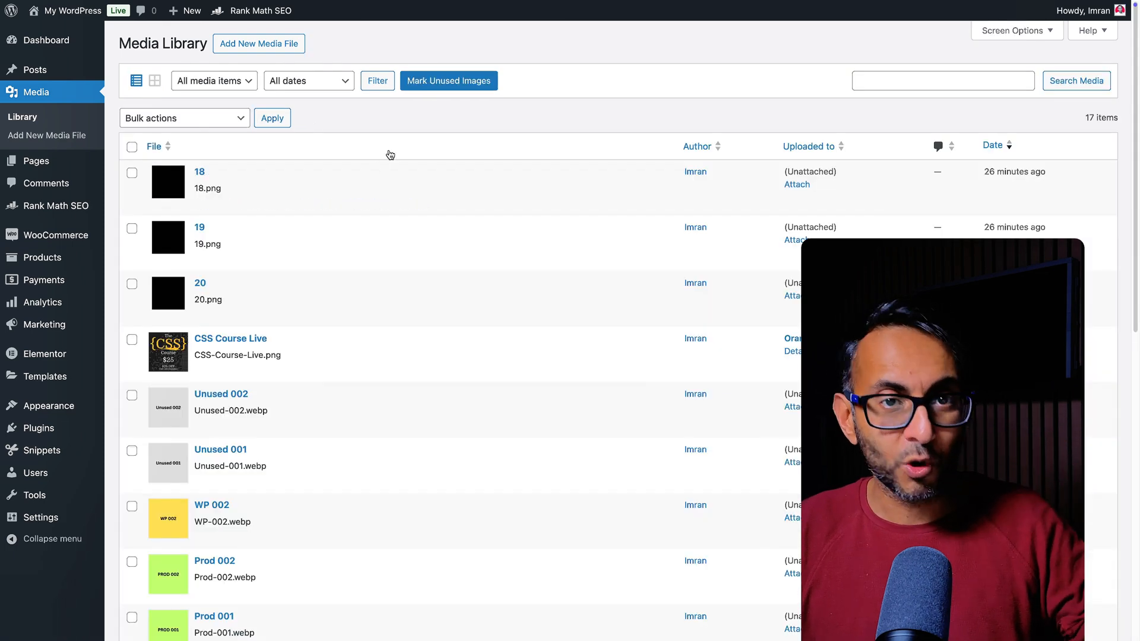
left_click(449, 81)
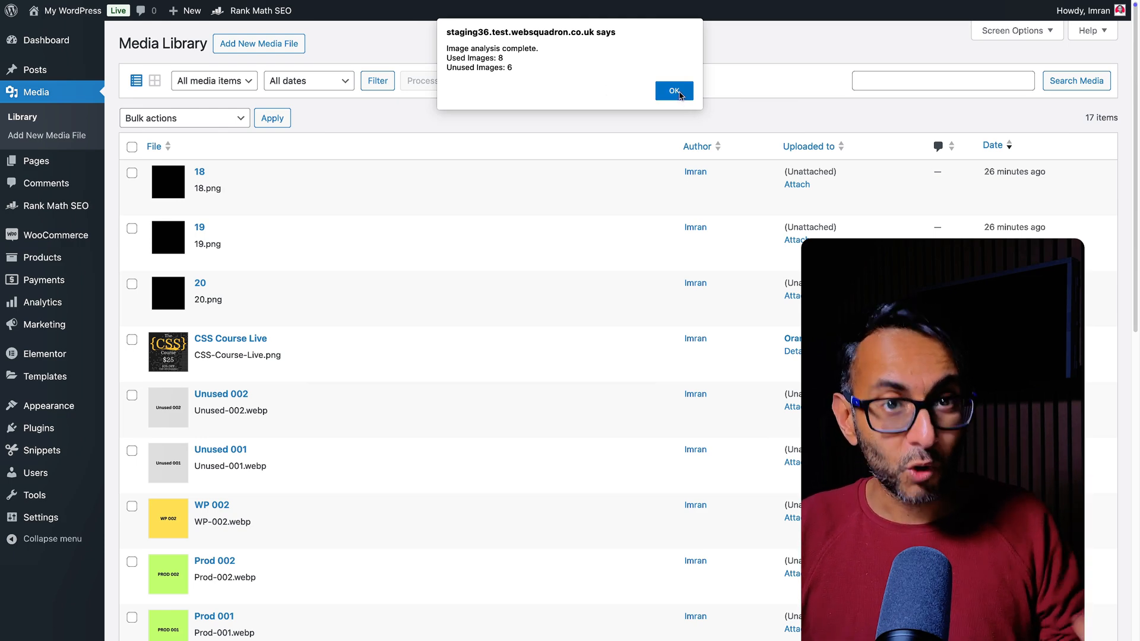
Dismiss the analysis alert and review the six titles now prefixed Delete_, e.g. Delete_18
left_click(673, 90)
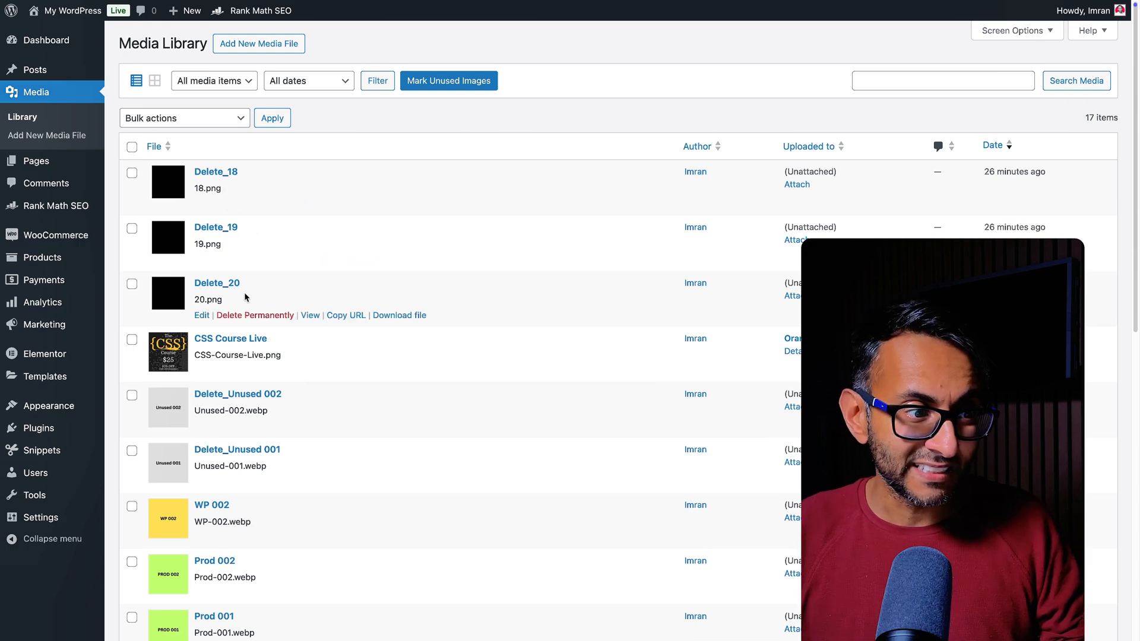
scroll("down", 3)
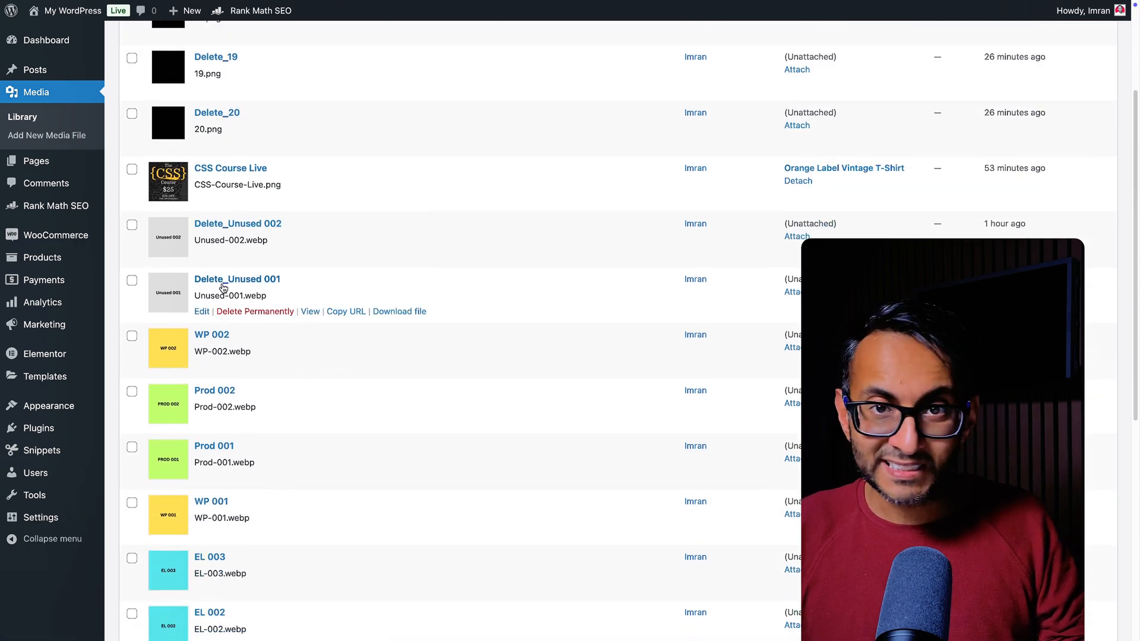
scroll("down", 3)
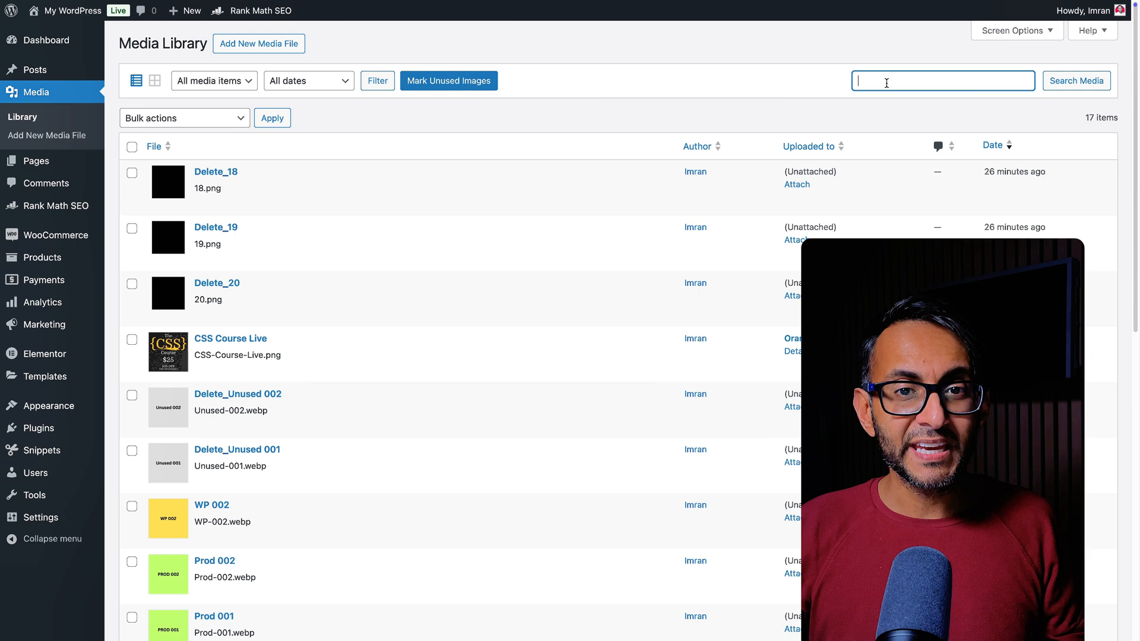
Search the library for 'delete', narrowing to the 6 Delete_ images shown as thumbnails
type("delete")
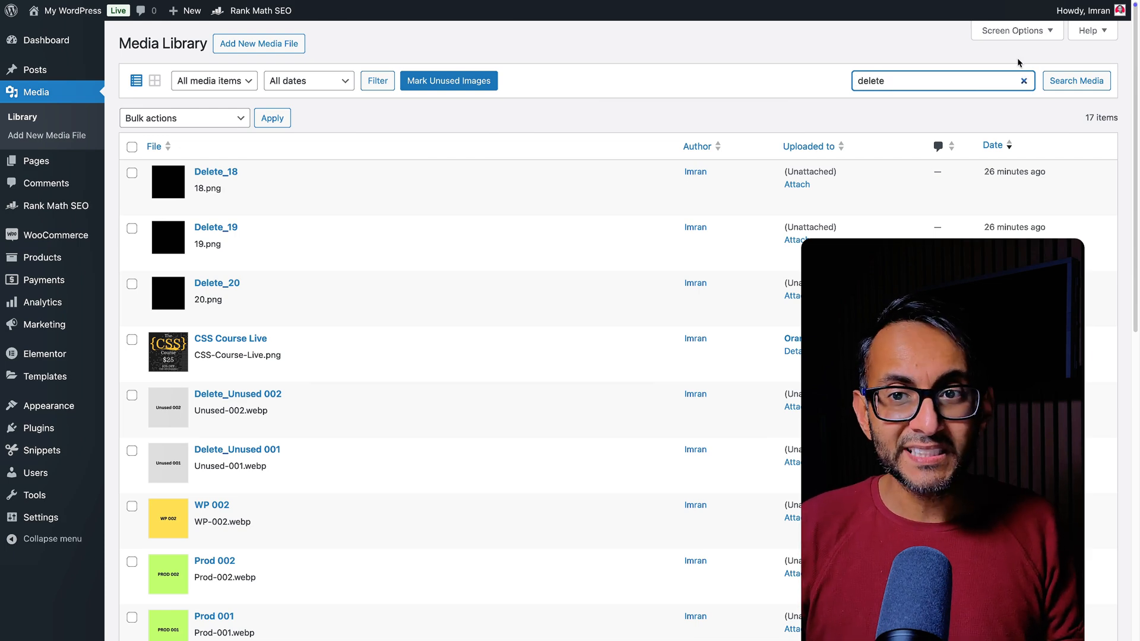
left_click(1084, 80)
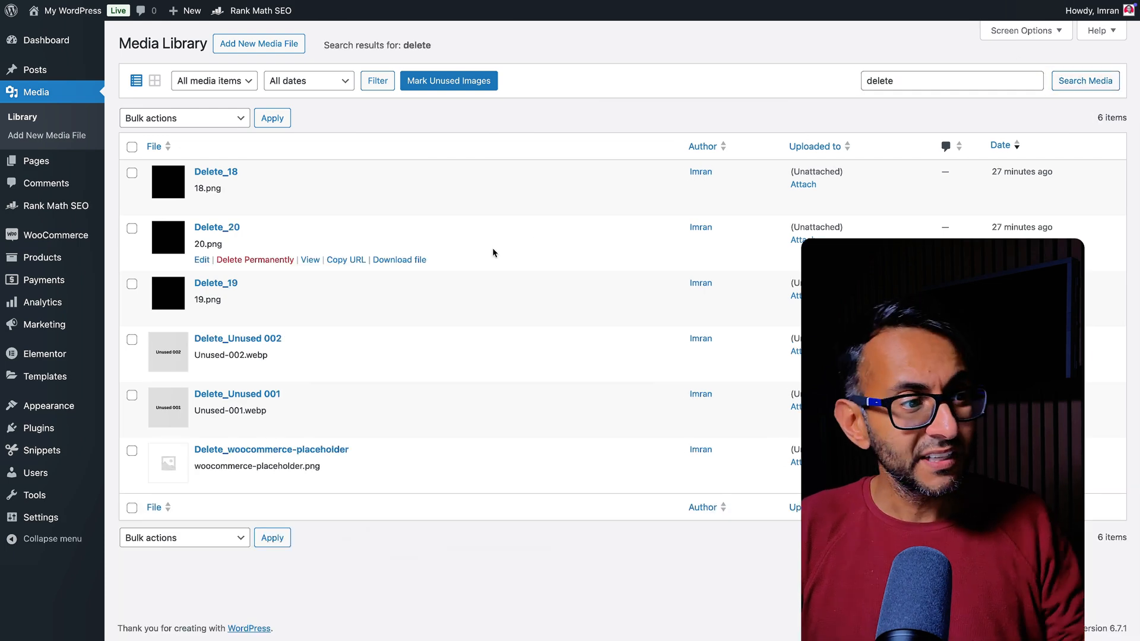
mouse_move(482, 265)
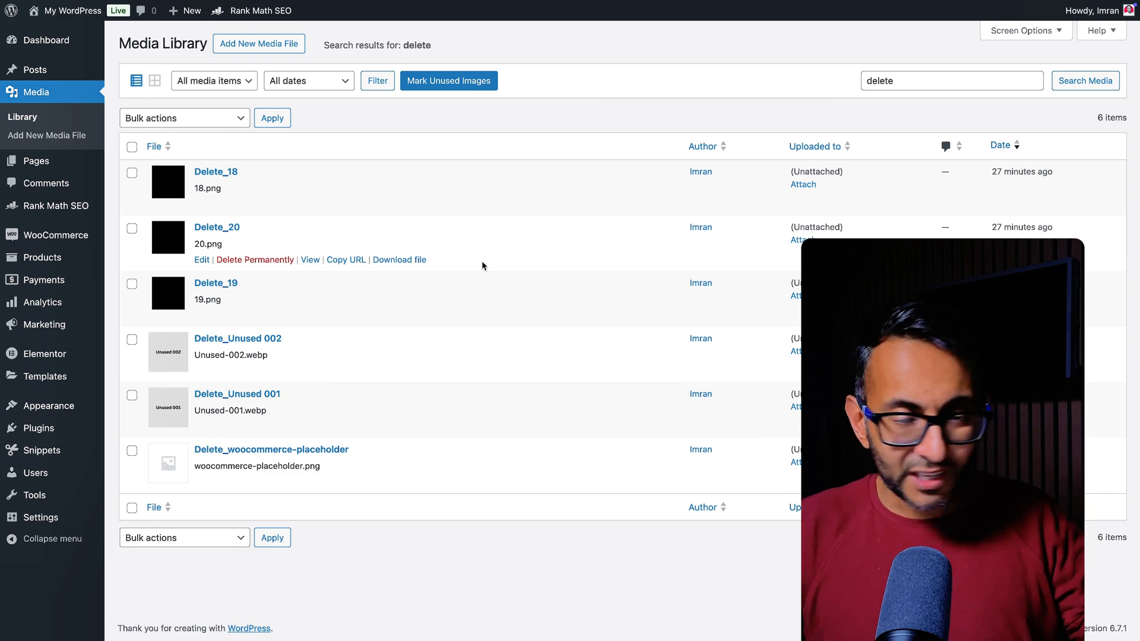
left_click(132, 147)
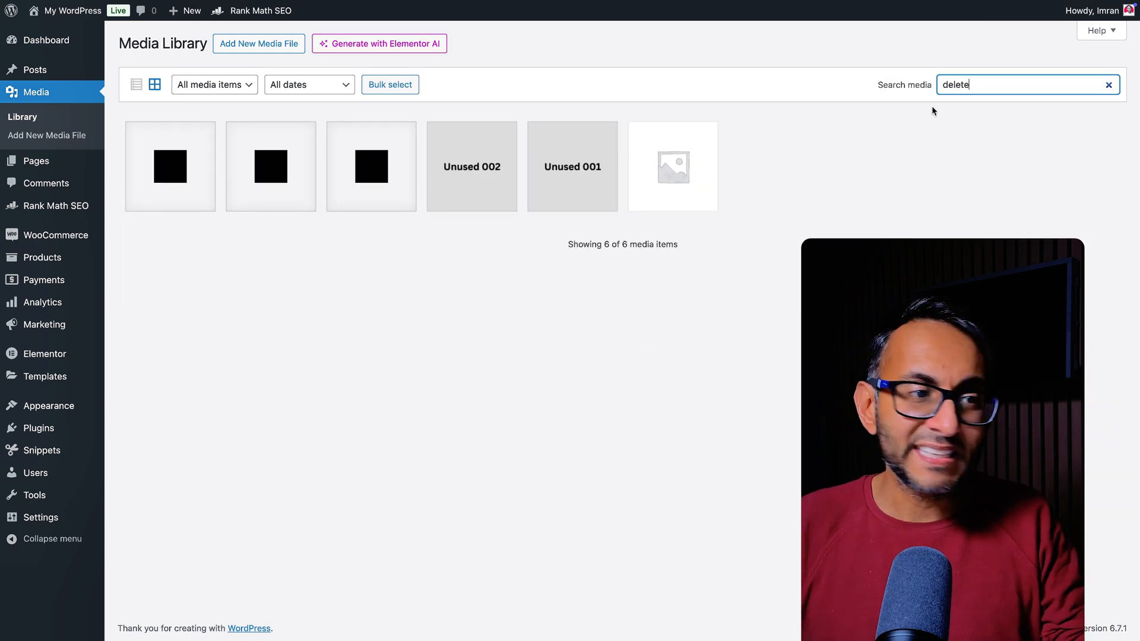
Bulk-select all six Delete_ images and delete them permanently, leaving no matches
left_click(471, 166)
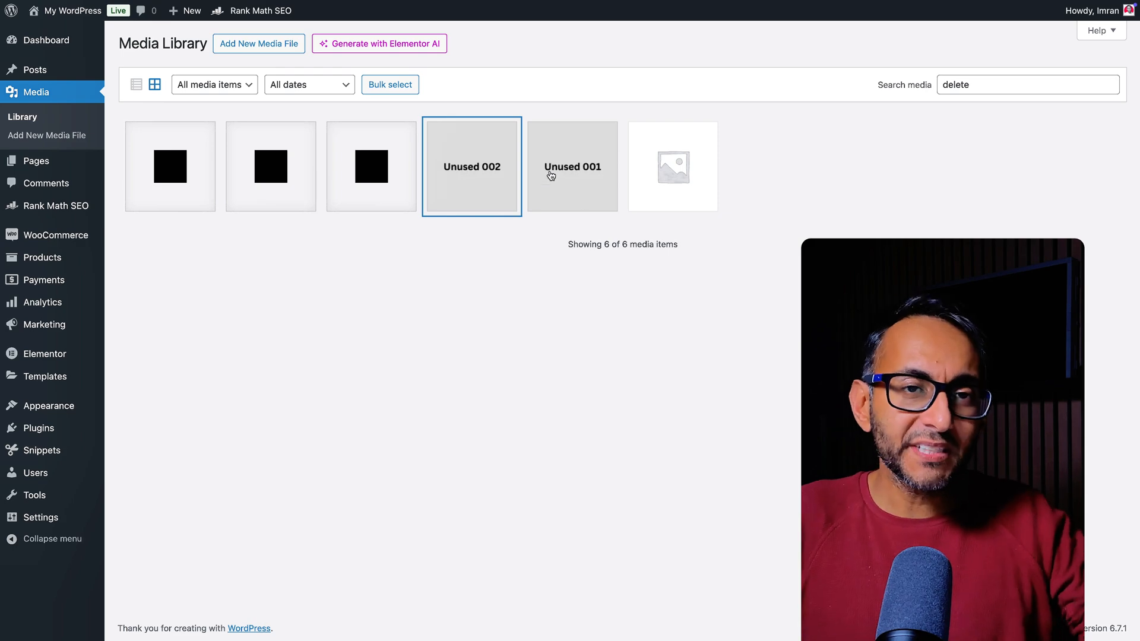
mouse_move(520, 175)
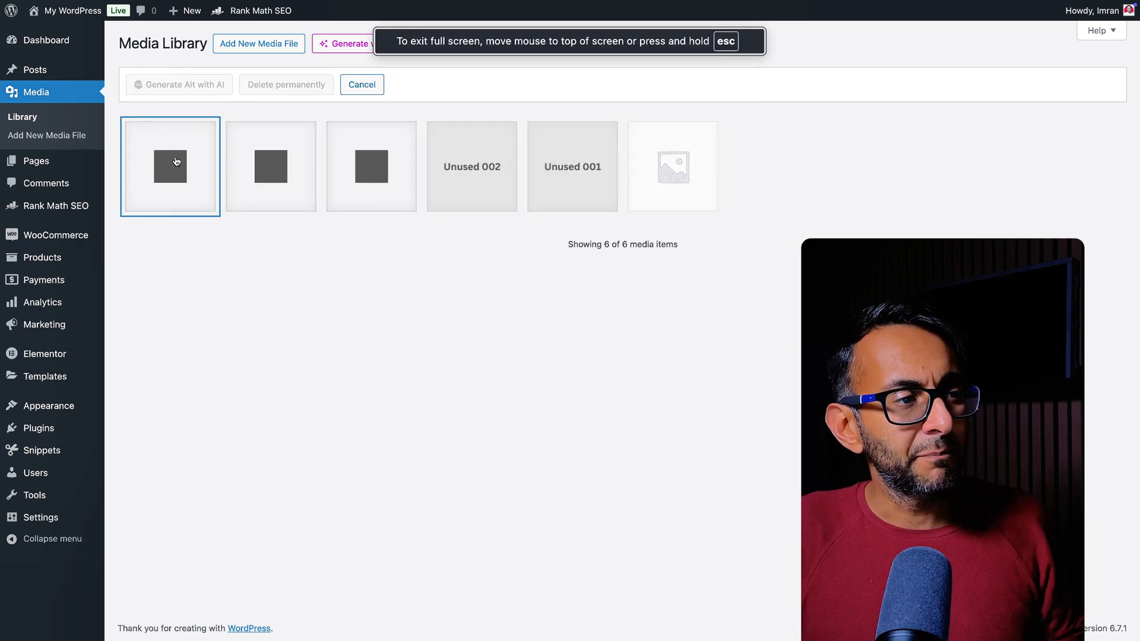
left_click(672, 166)
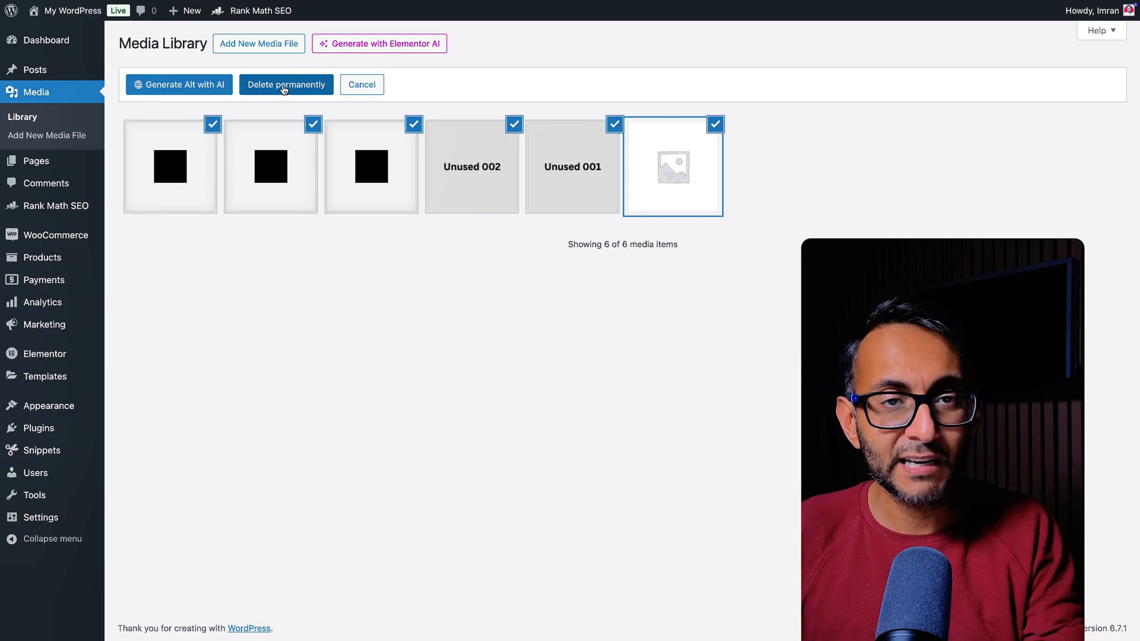
left_click(285, 84)
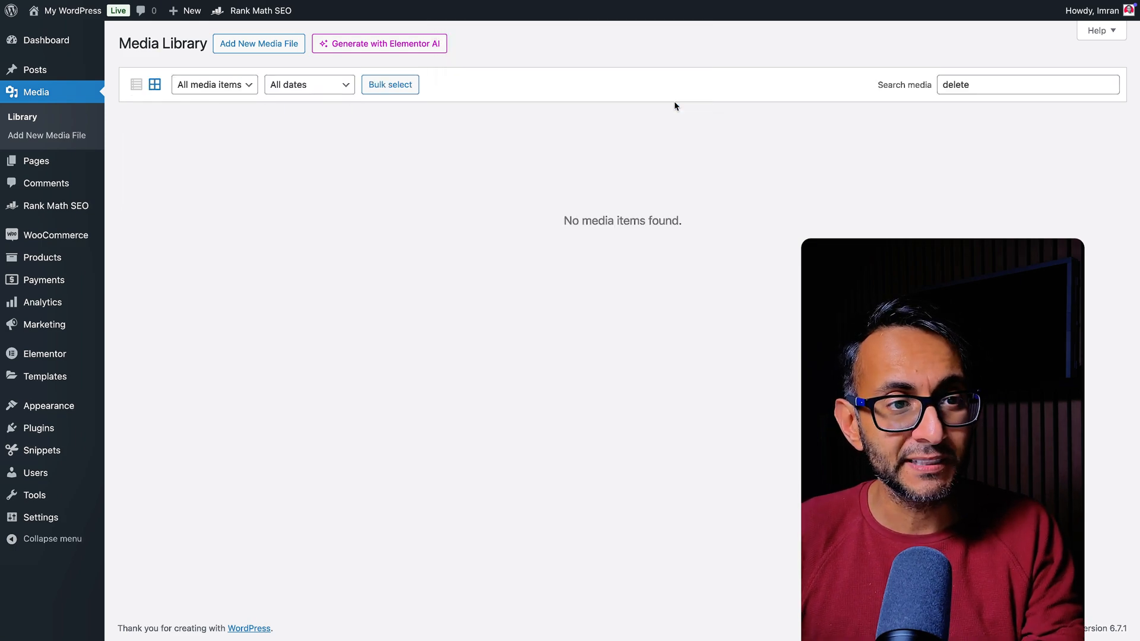
left_click(135, 84)
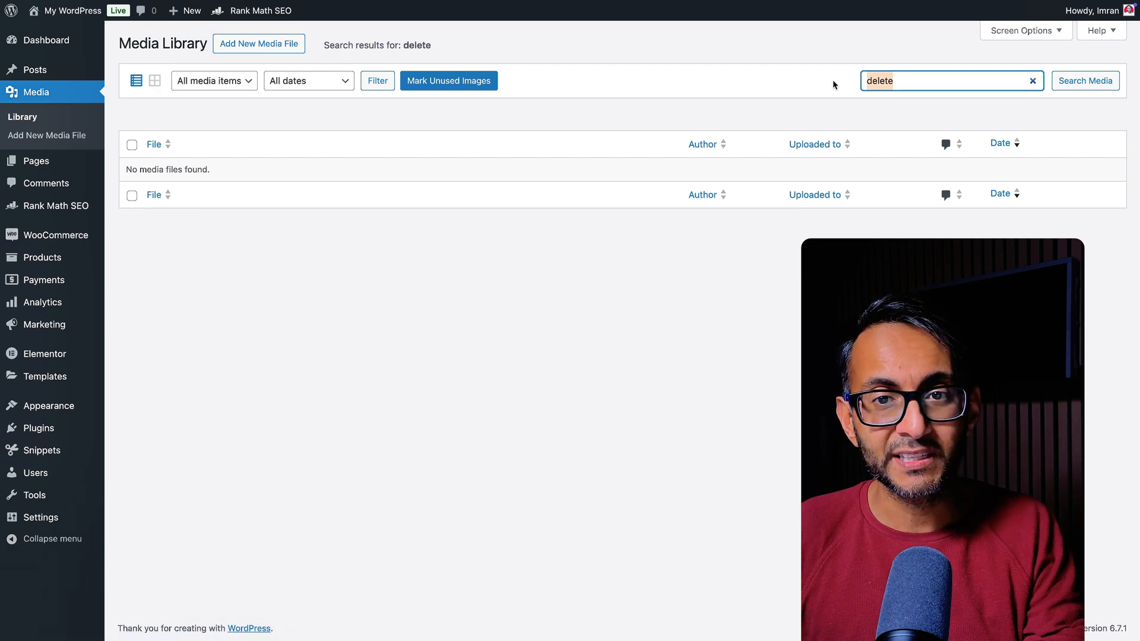
Rerun Mark Unused Images on the 11 remaining items, confirming 8 used and 0 unused
left_click(1032, 80)
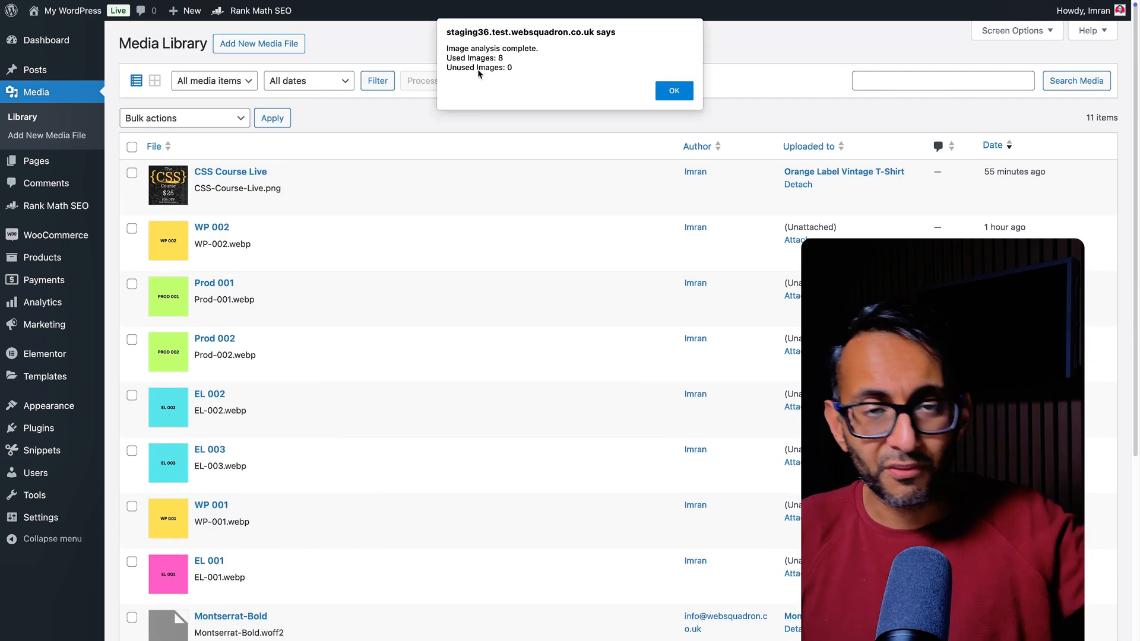
left_click(673, 91)
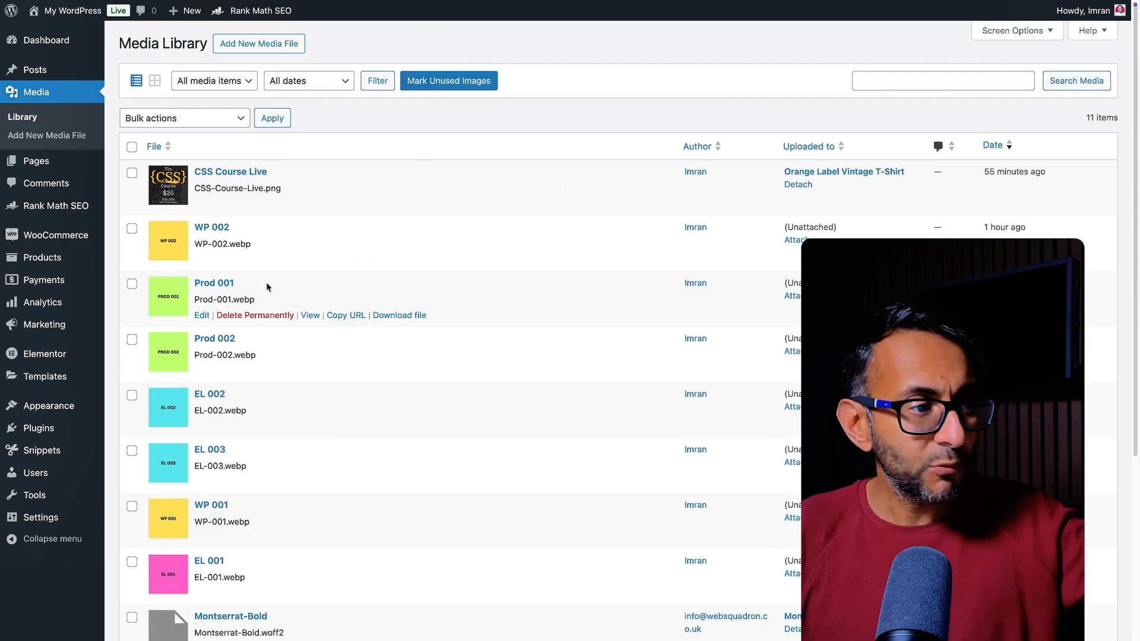
mouse_move(397, 312)
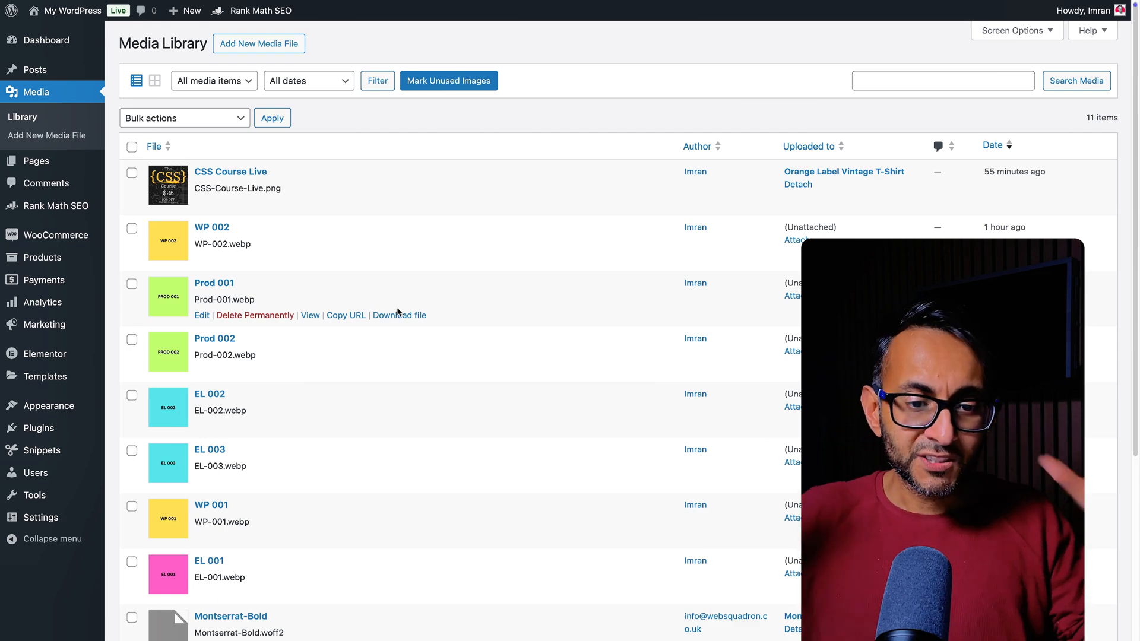